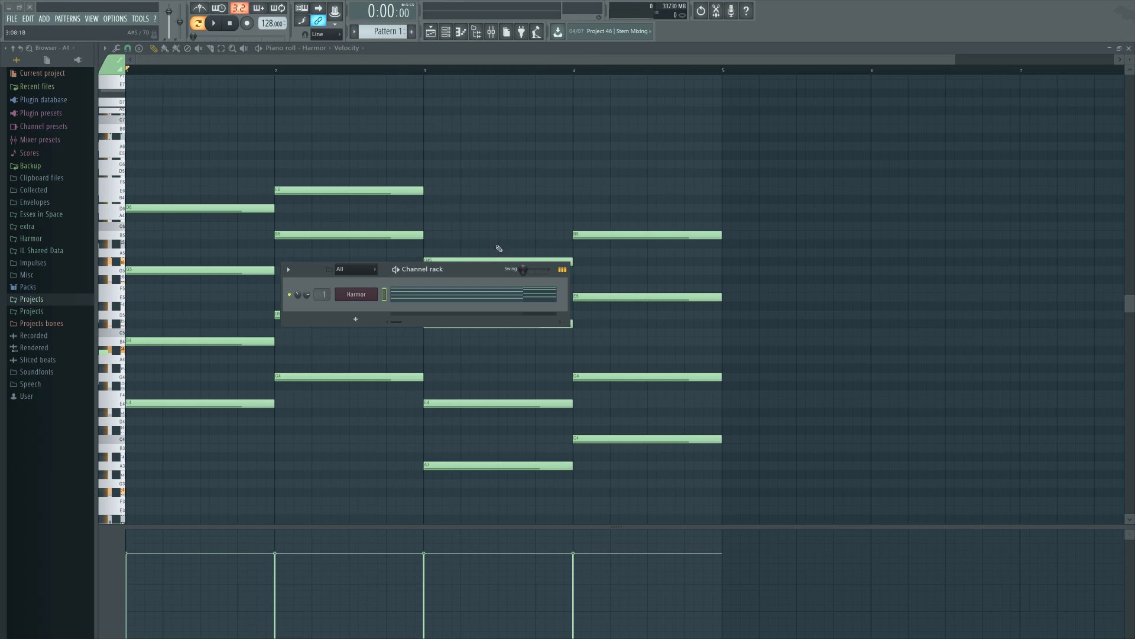
Step: Drag the Channel rack aside and hide it so the four-bar Harmor chord progression shows fully
drag(423, 269, 873, 258)
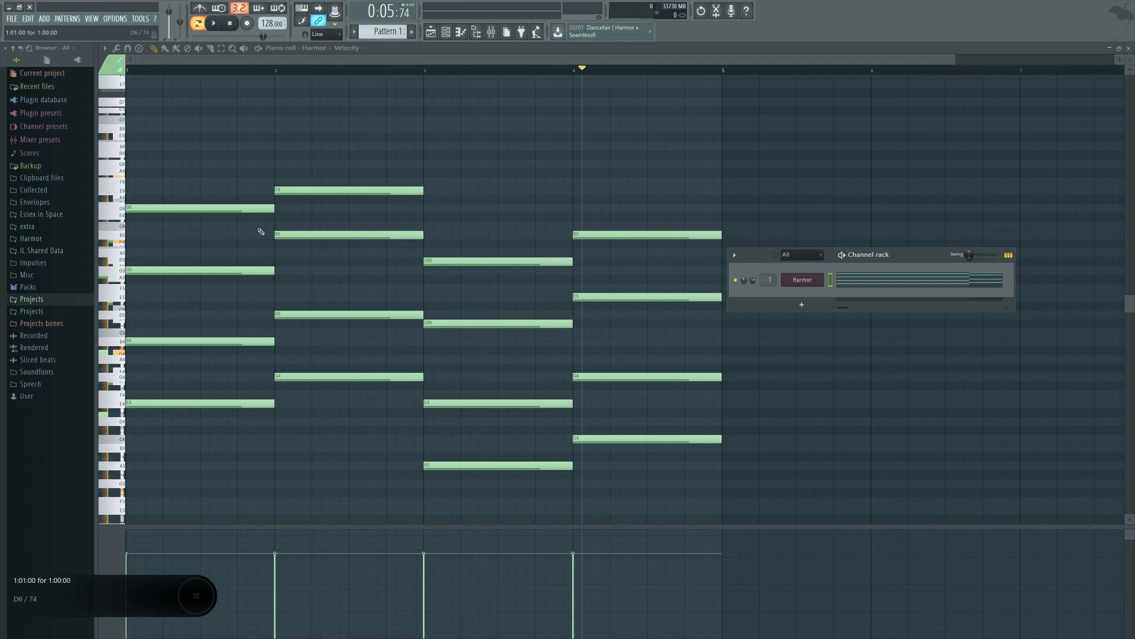
click(802, 279)
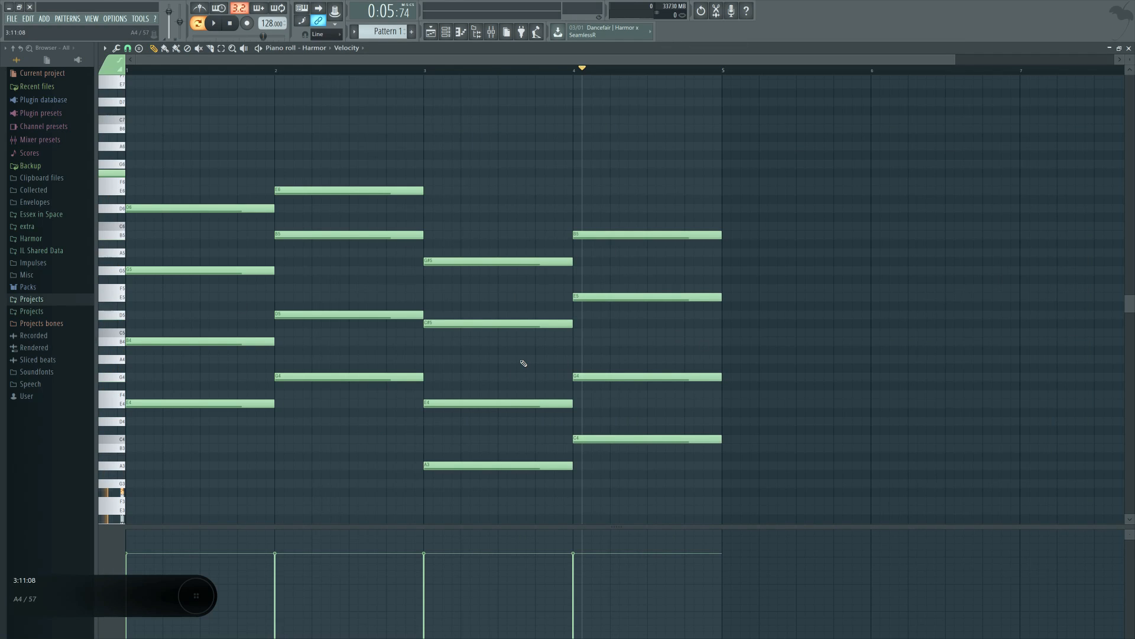
click(201, 404)
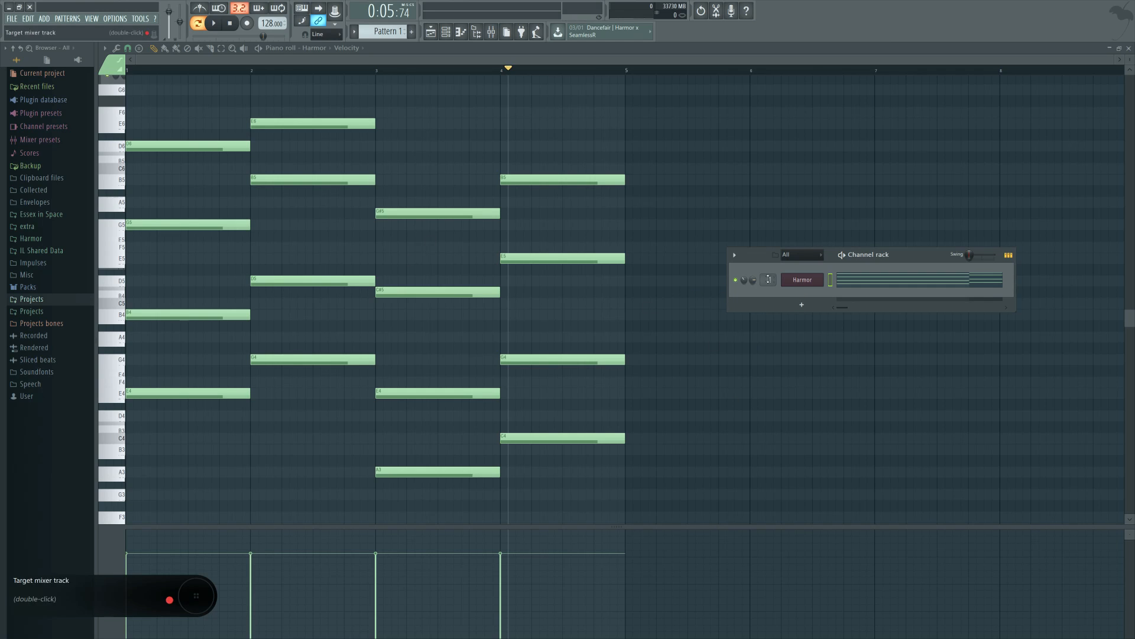
Step: Clone Harmor into Harmor #2 carrying a single-note line of the chords' lowest notes
right_click(801, 279)
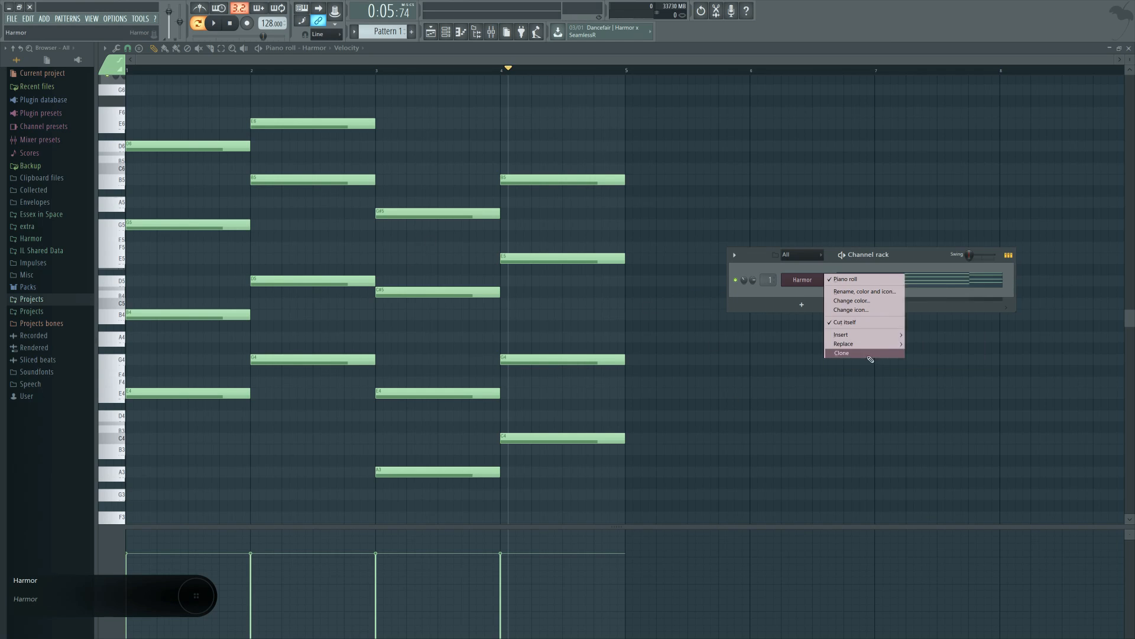
click(841, 353)
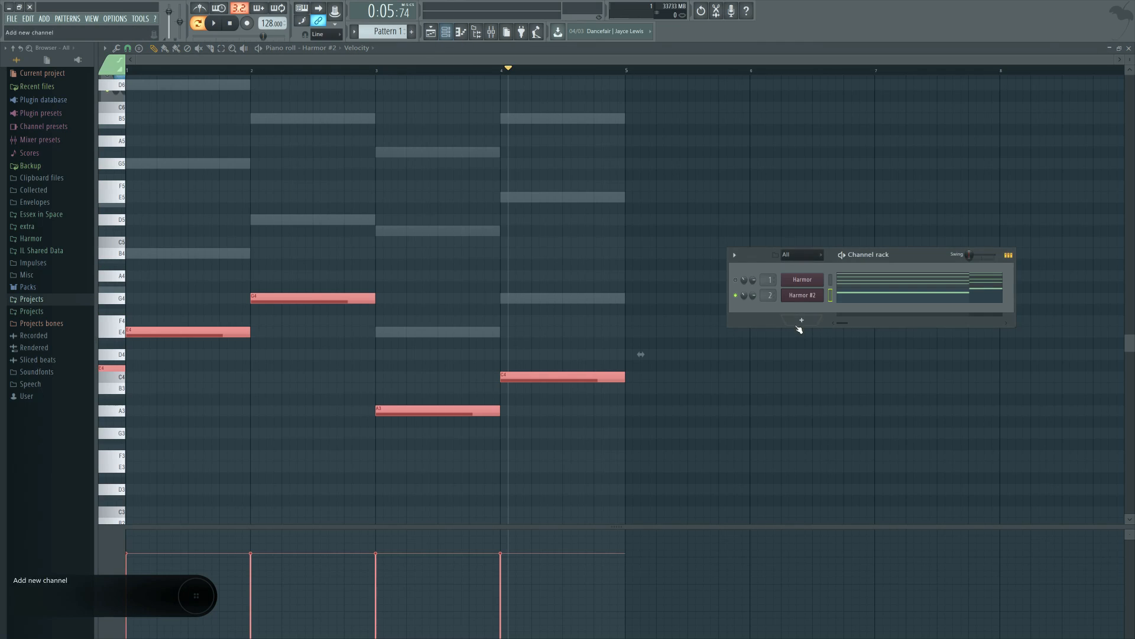
click(802, 295)
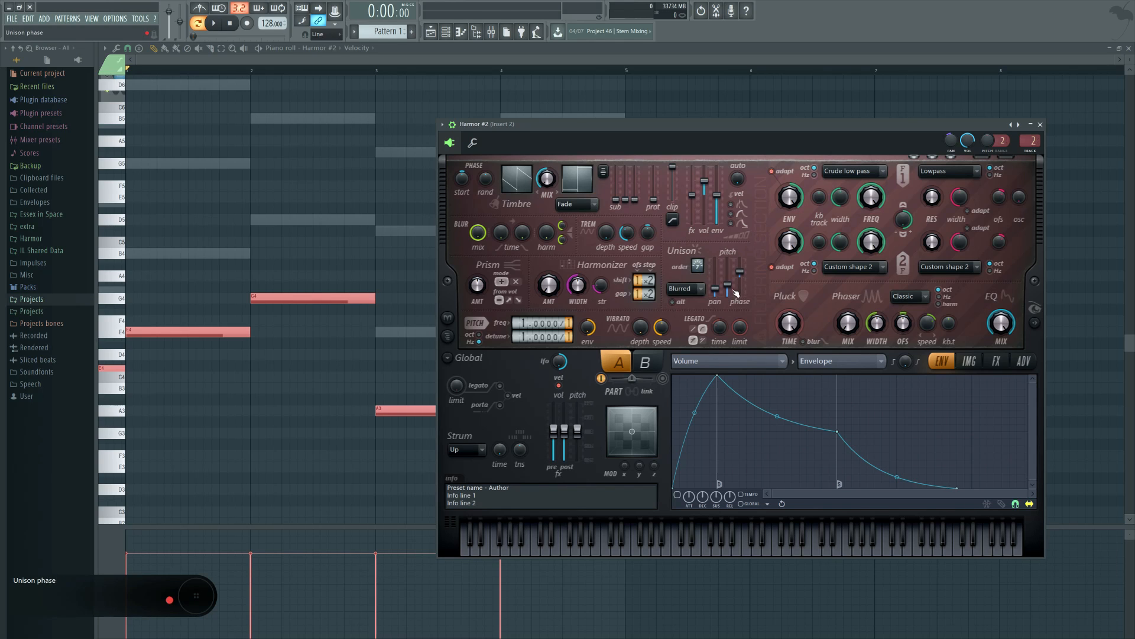
Step: Adjust Harmor #2's Unison phase and Legato pitch limit knobs
click(212, 24)
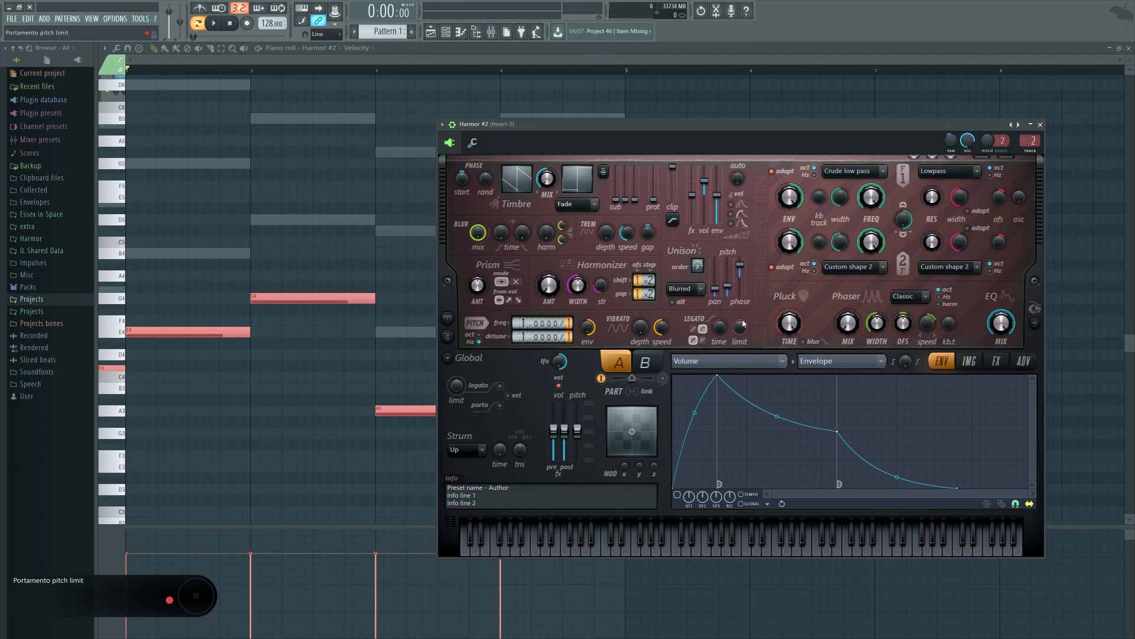
click(996, 361)
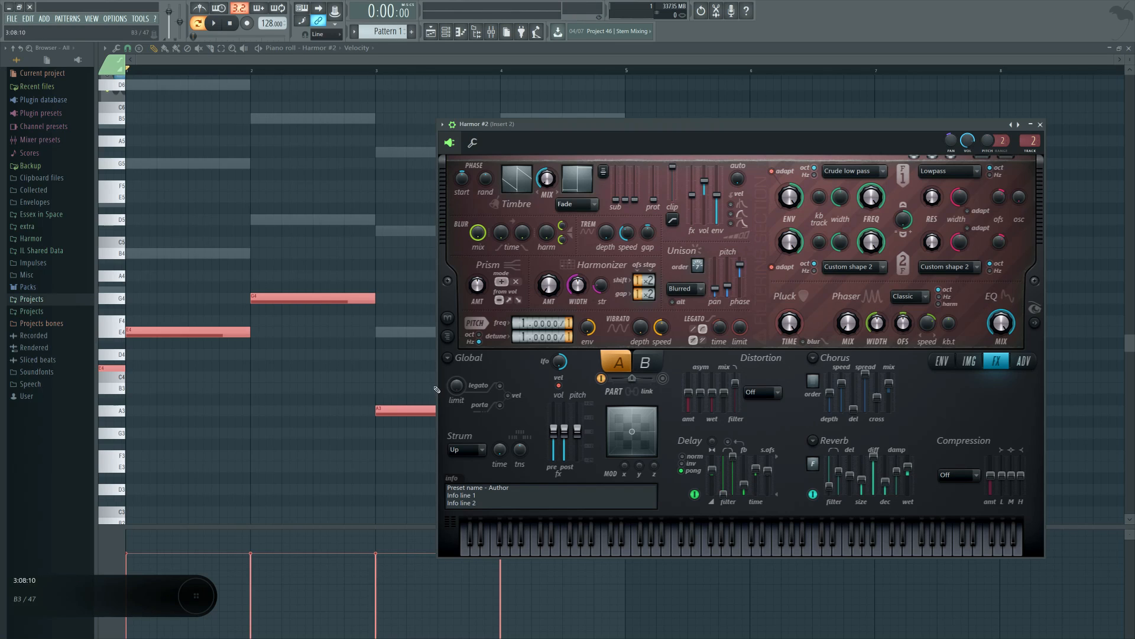
mouse_move(771, 480)
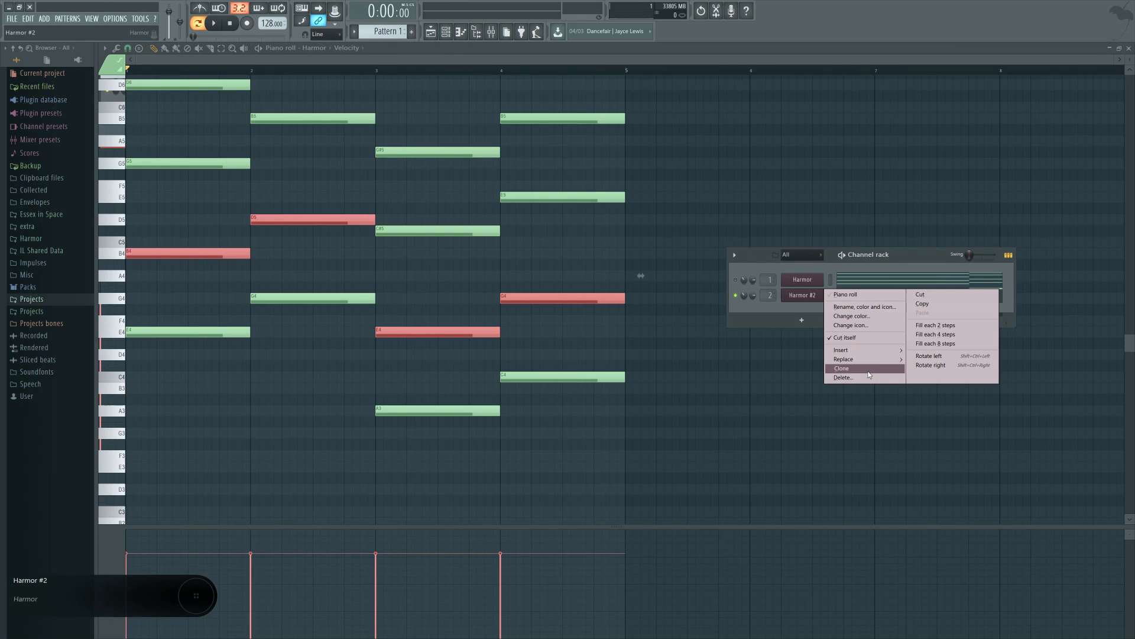
Step: Clone Harmor #2 into Harmor #3 with its own note line
click(840, 367)
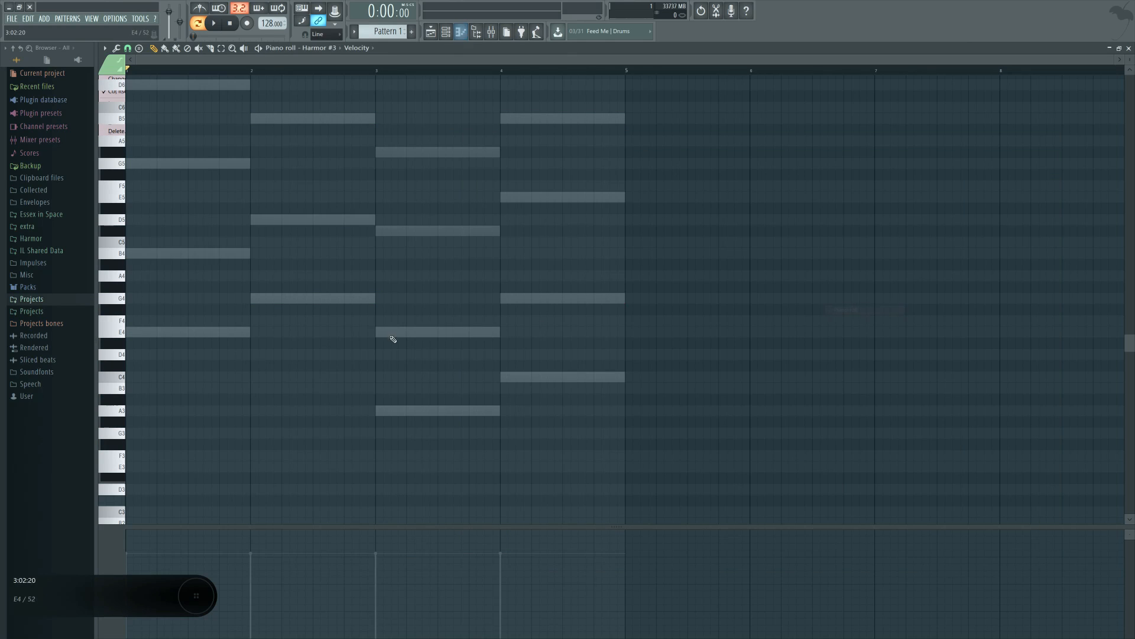
click(803, 310)
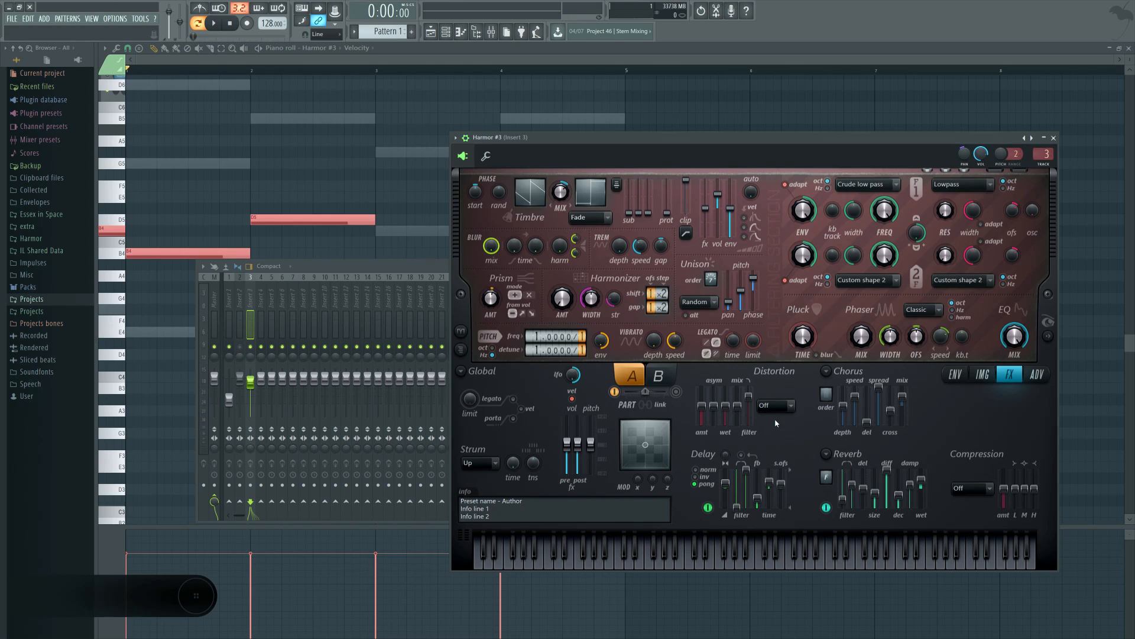
Step: Select Log from Harmor #3's Distortion type list
click(775, 406)
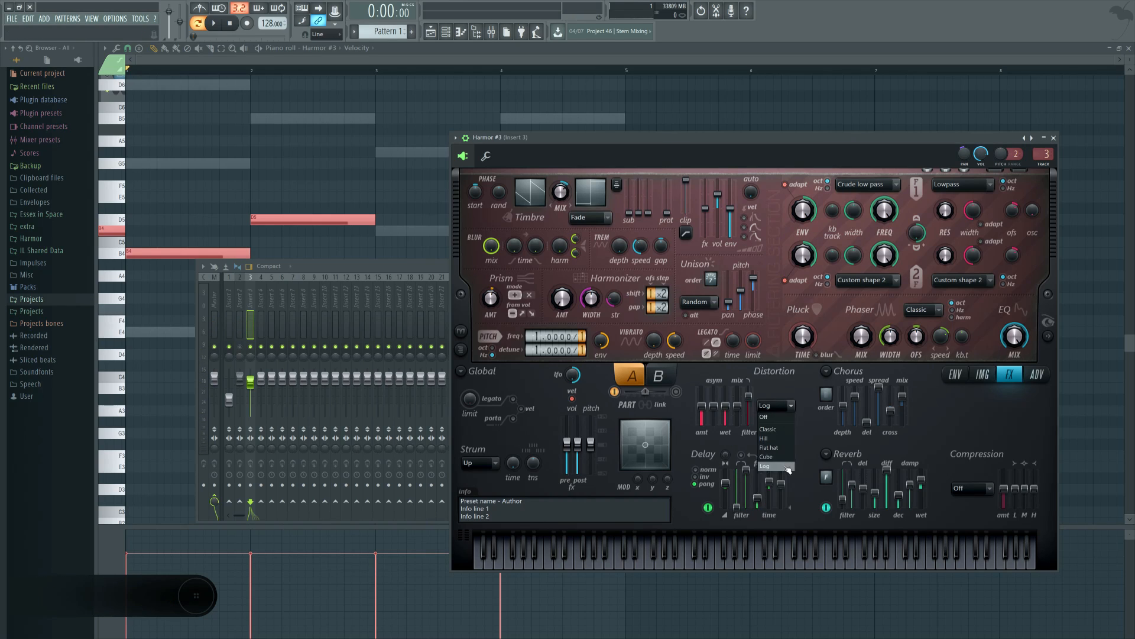
click(765, 466)
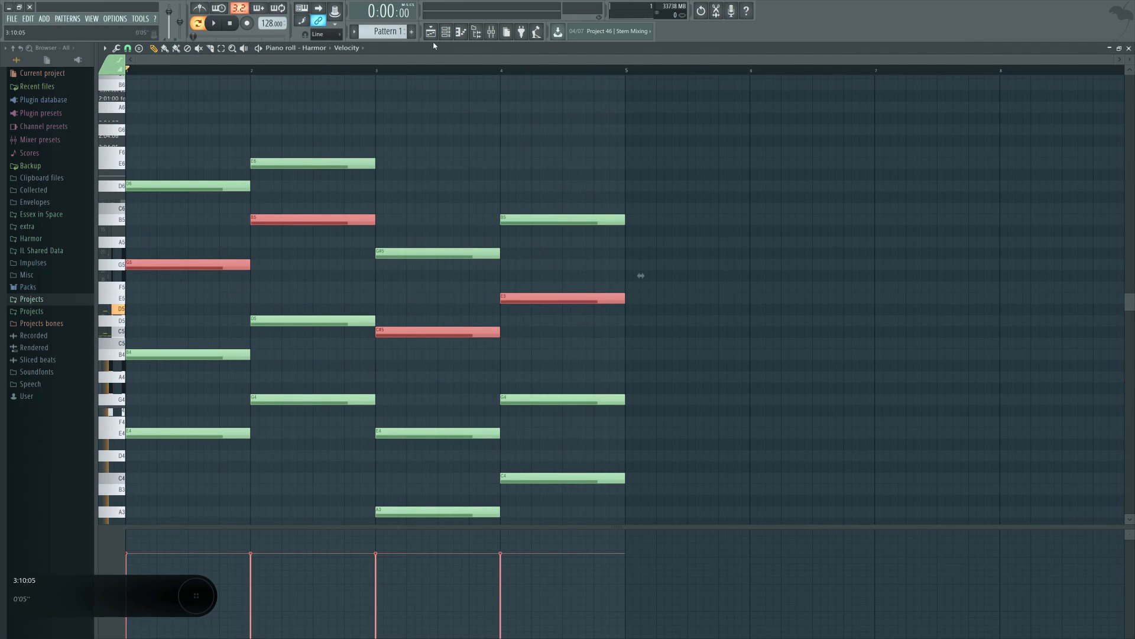
Step: Clone Harmor #4 and #5, giving #5 the top voice with Cube distortion
right_click(802, 310)
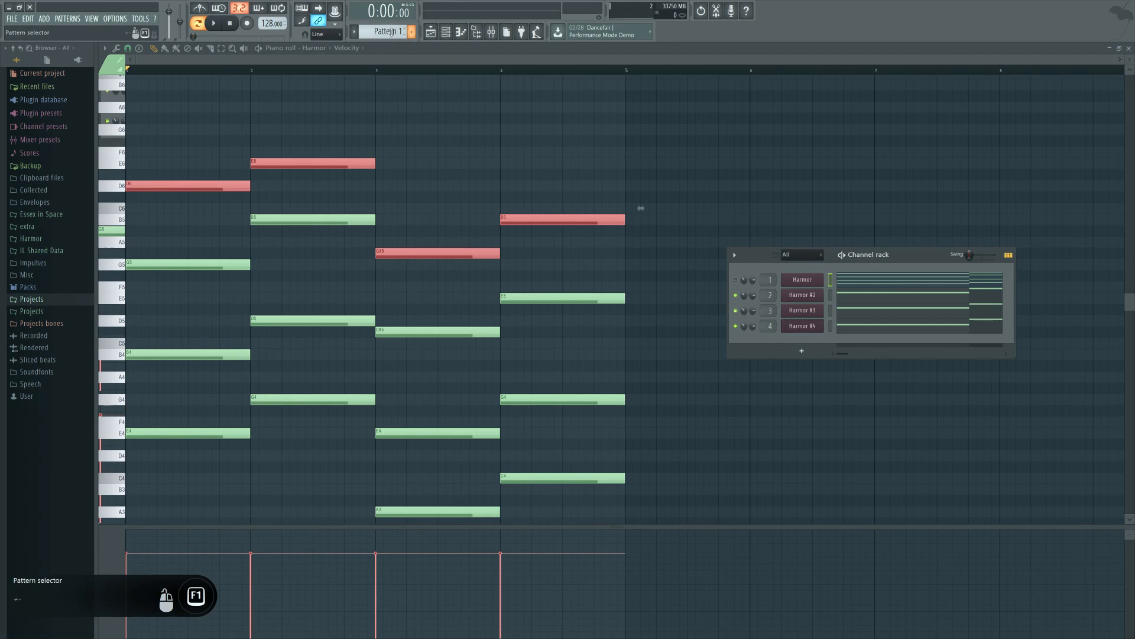
right_click(802, 325)
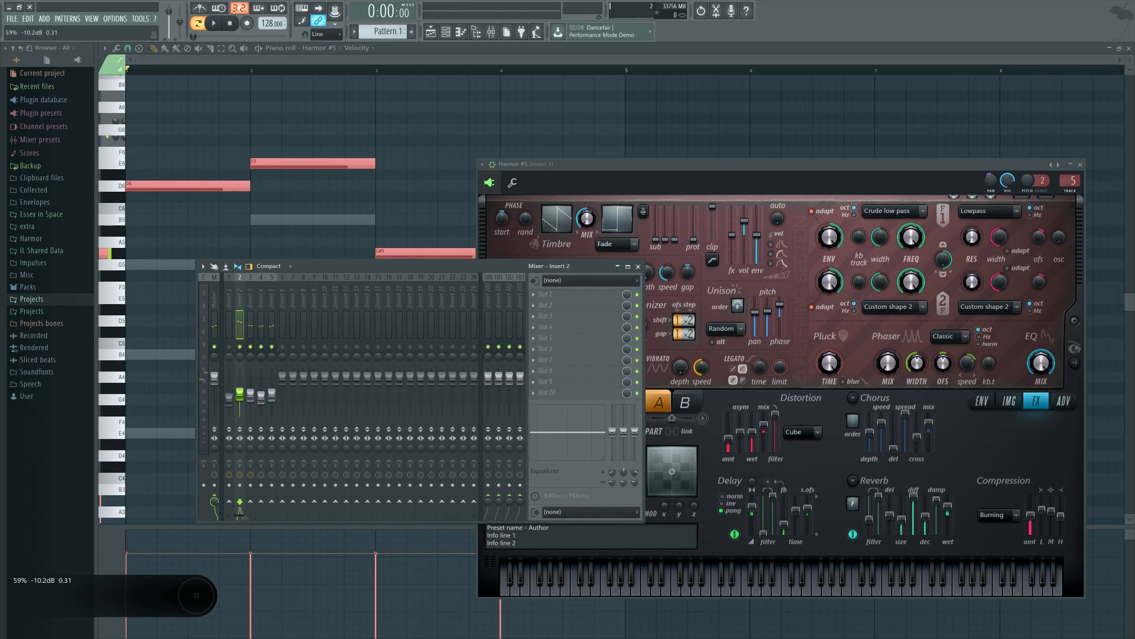
Step: Set mixer track 5 near 69%, track 2 near 78%, track 4 near 47%, then close Harmor #5
click(212, 23)
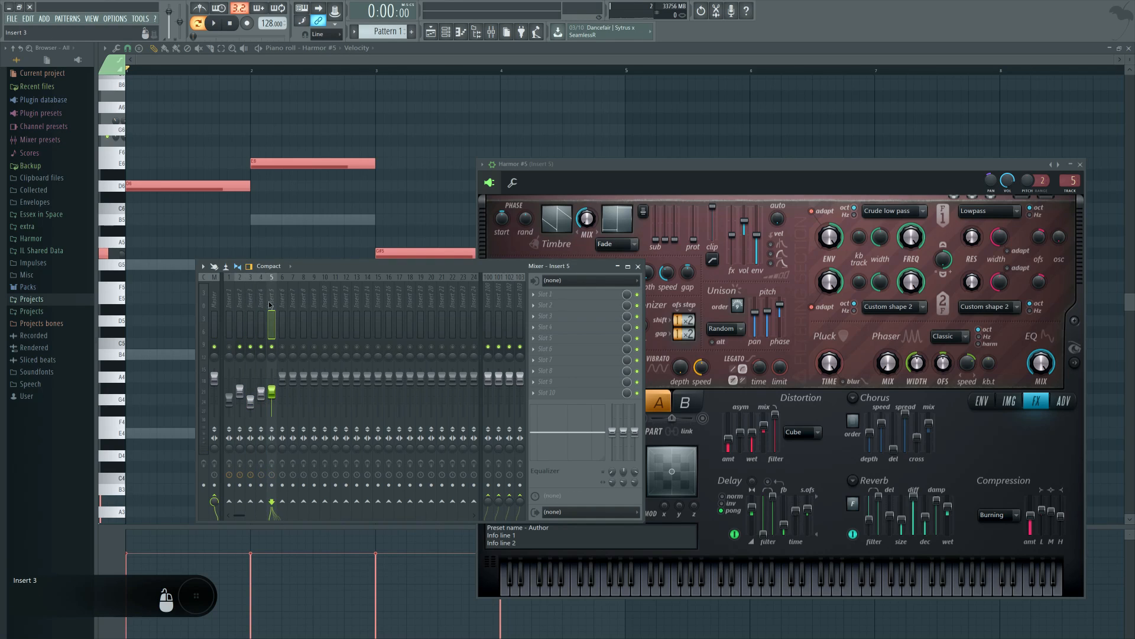
click(271, 321)
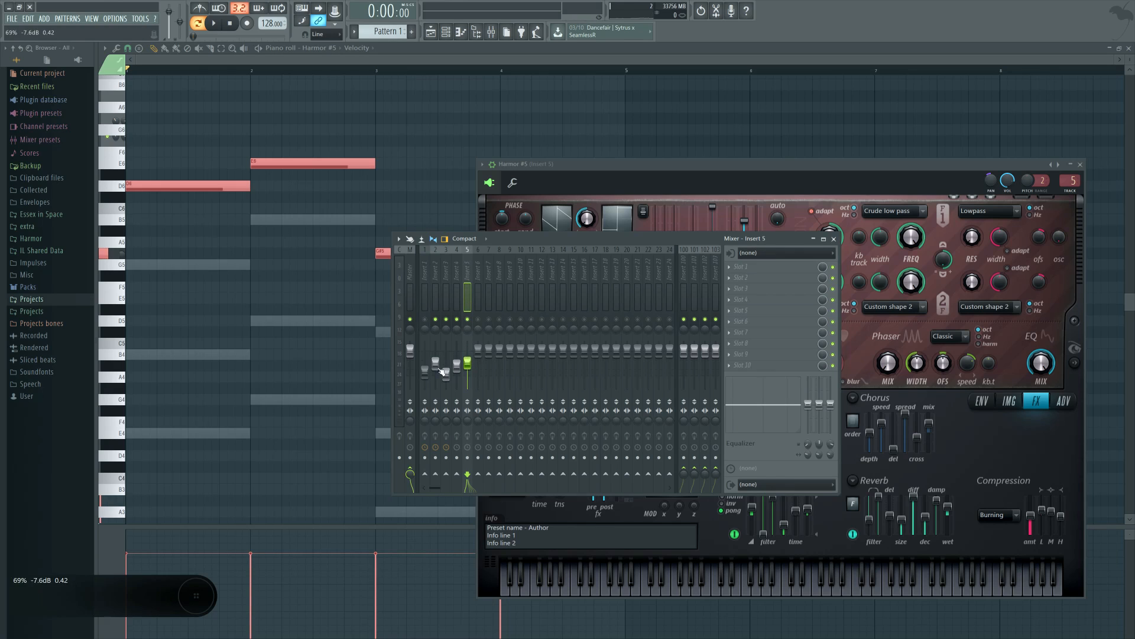
click(224, 24)
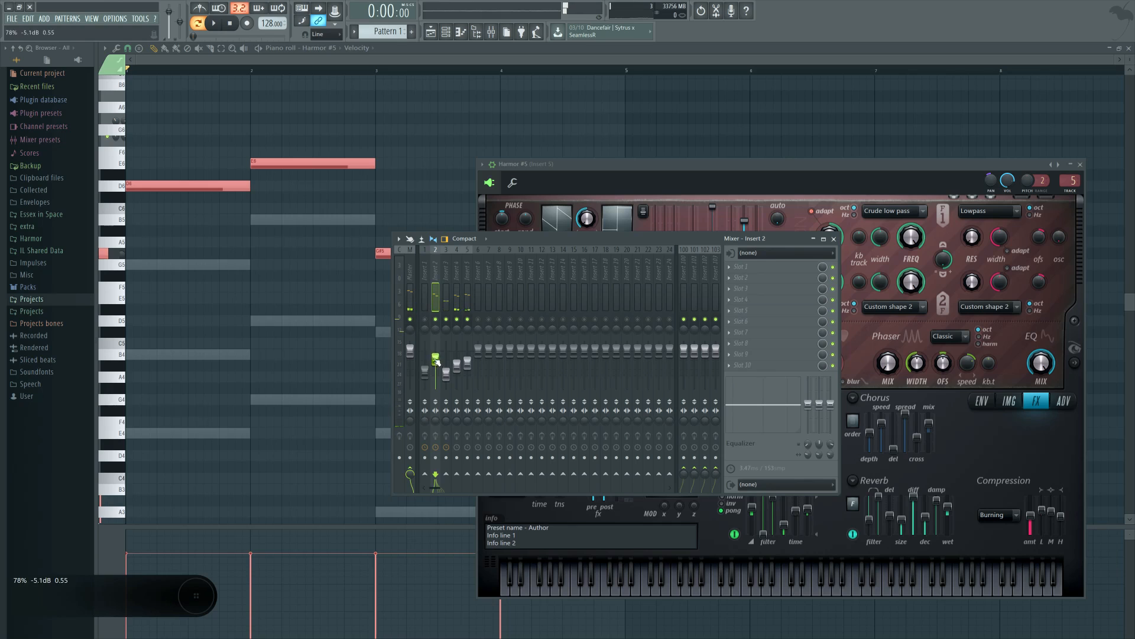
click(229, 23)
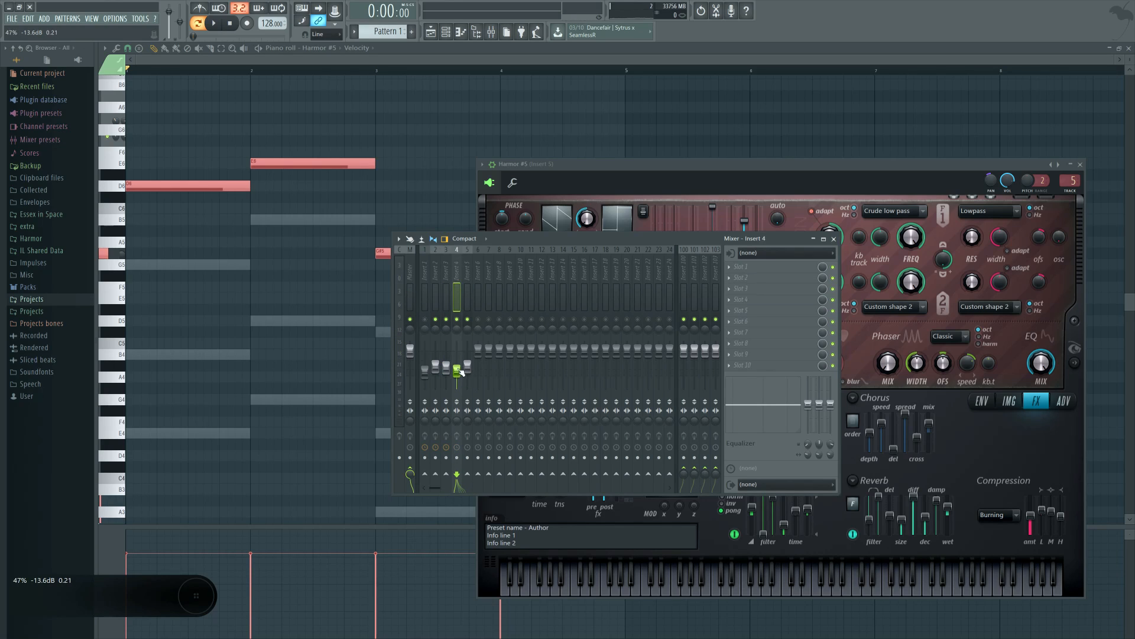
drag(457, 377, 457, 361)
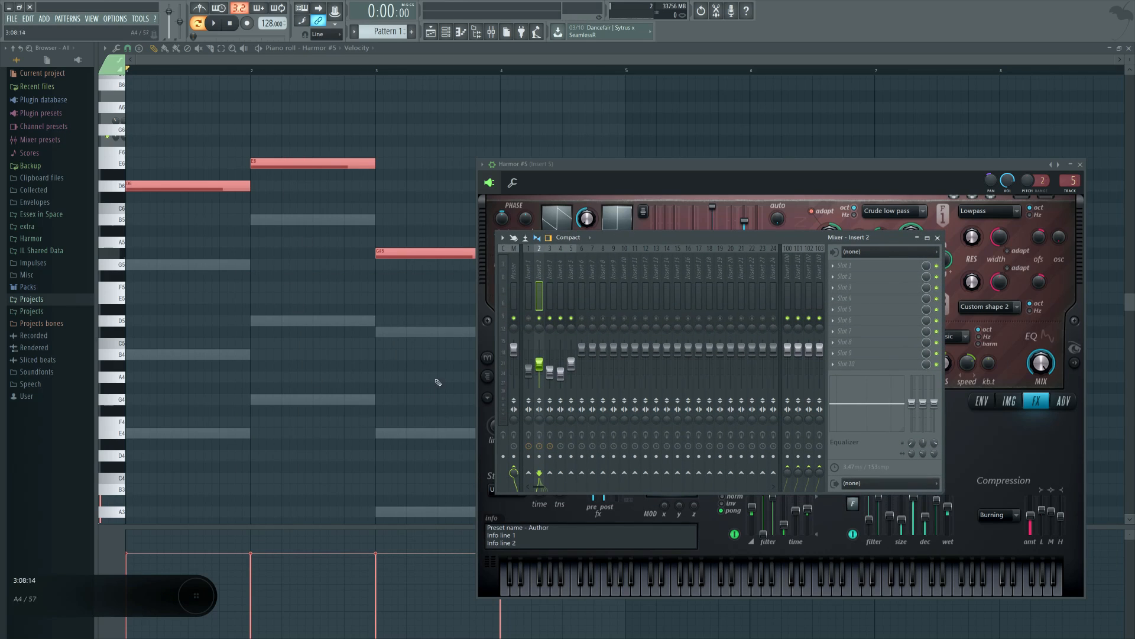
click(1081, 164)
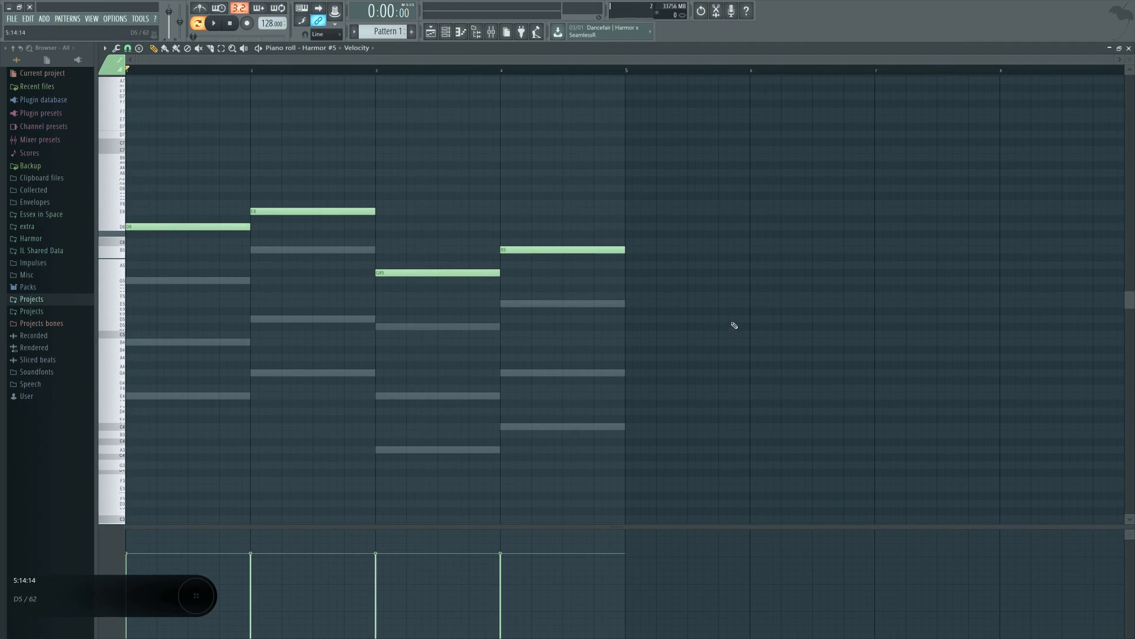
Step: Readjust the Insert 2–5 faders to similar levels, one around 47%
scroll(down, 3)
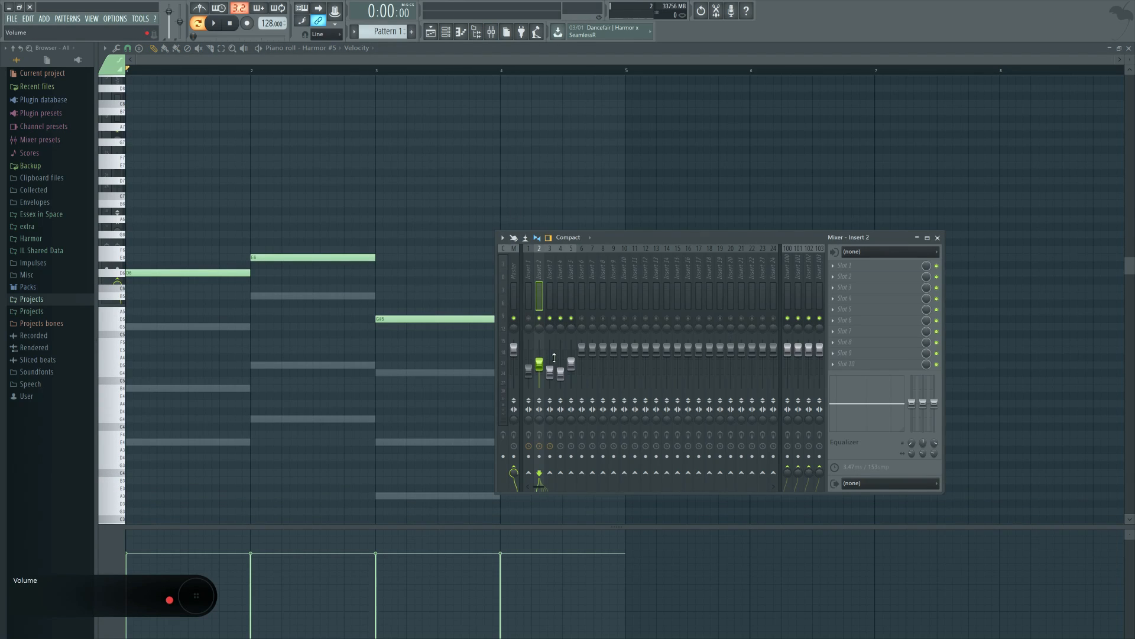
mouse_move(583, 402)
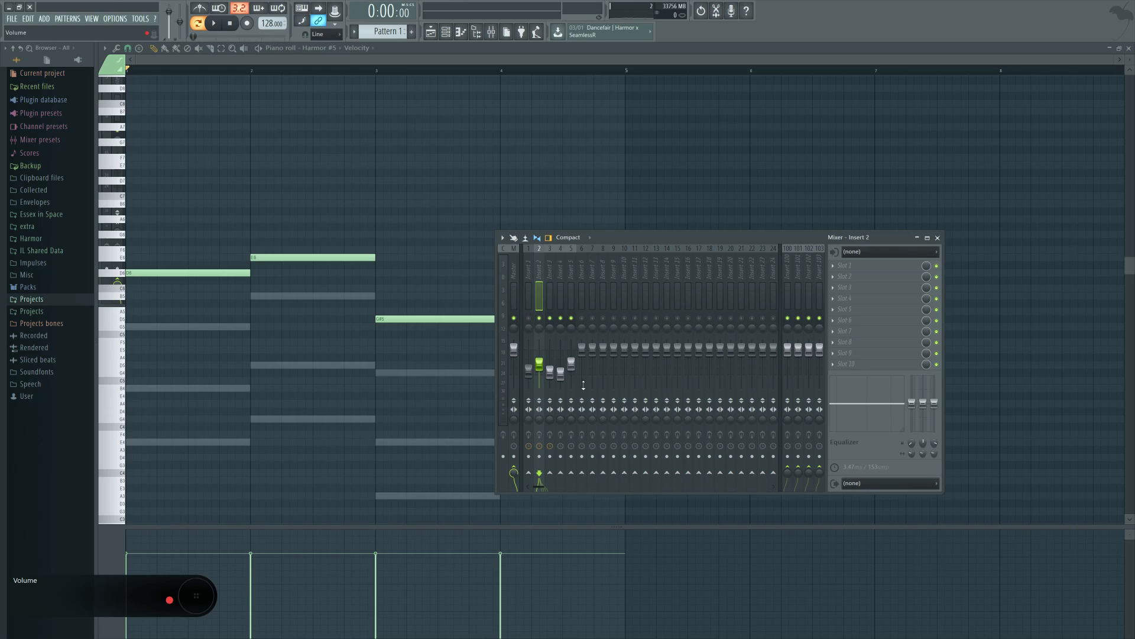
mouse_move(581, 373)
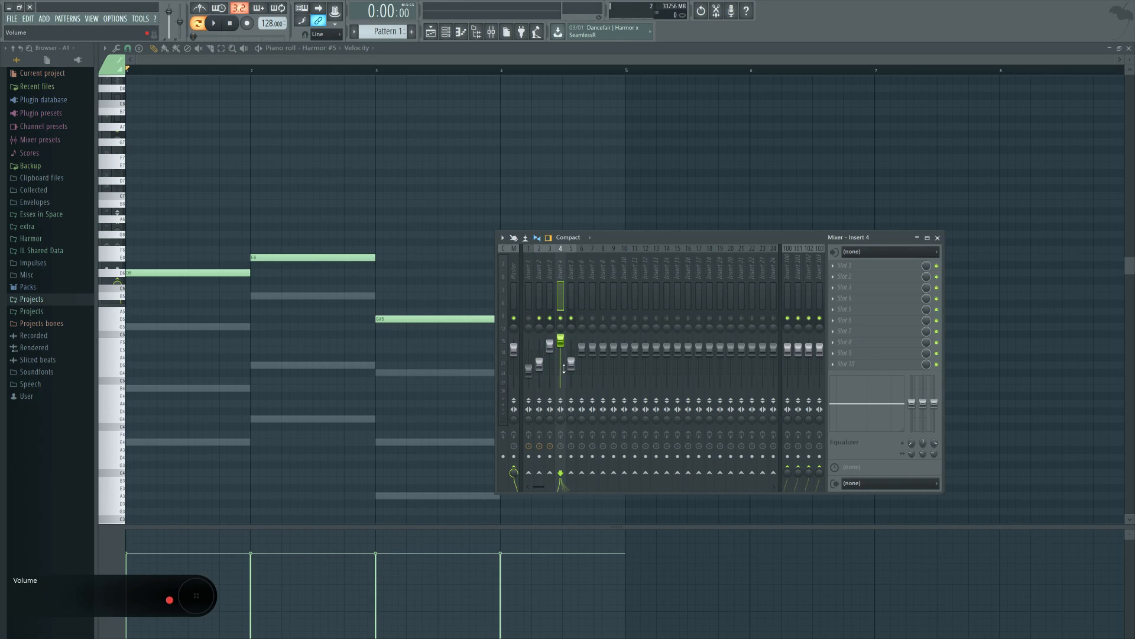
click(548, 283)
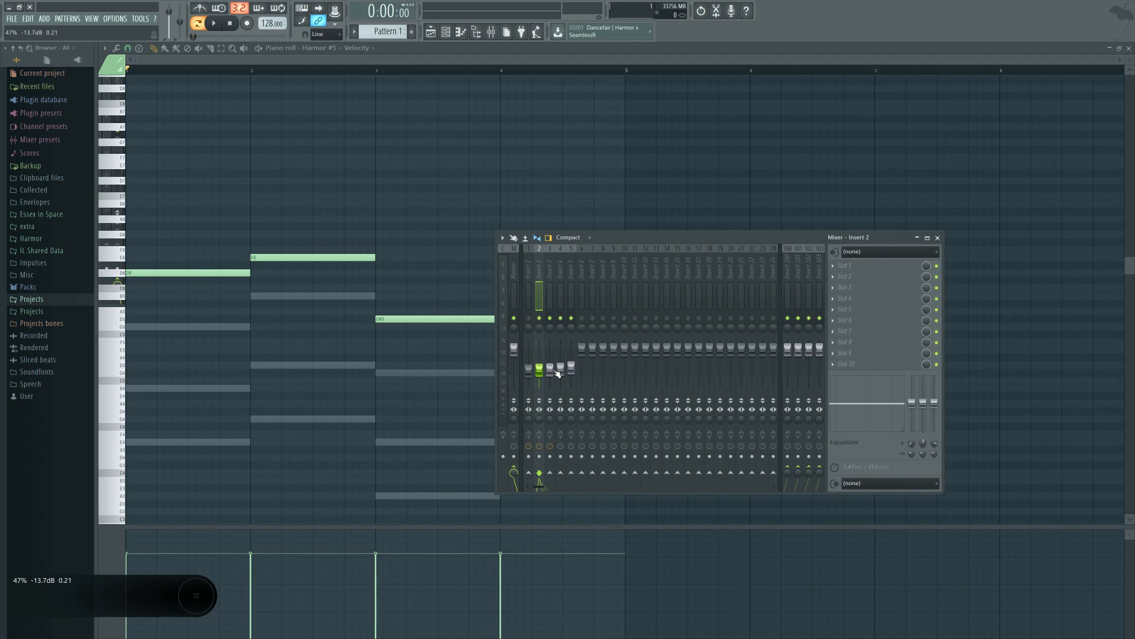
mouse_move(558, 381)
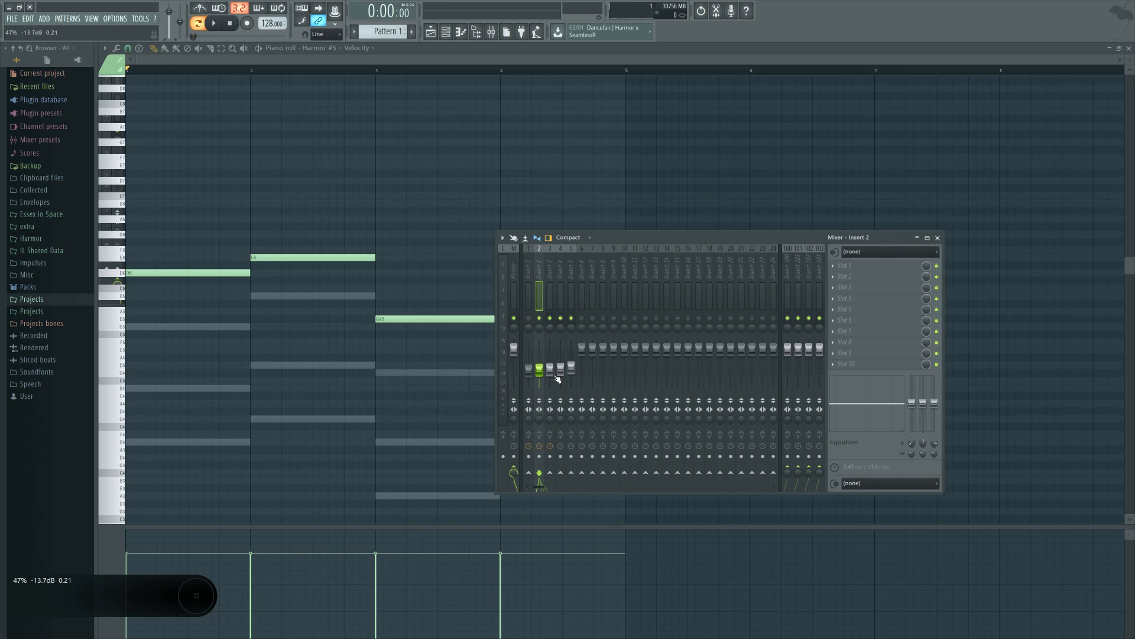